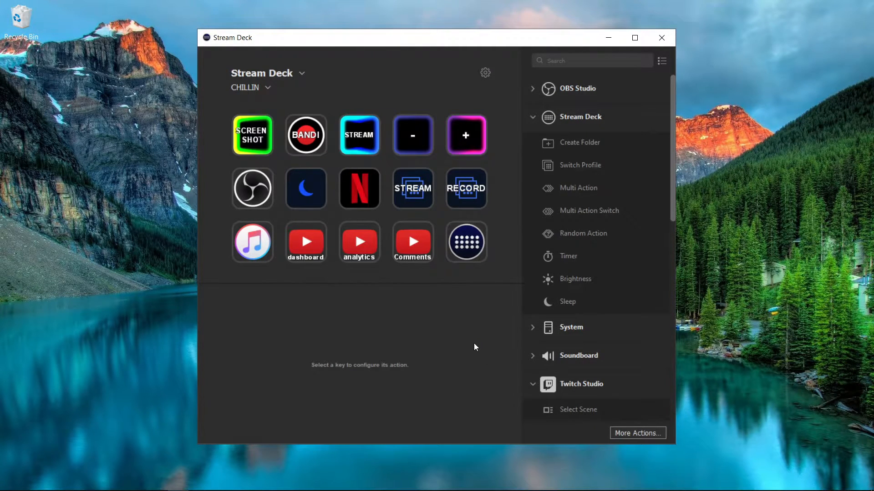
pyautogui.moveTo(421, 263)
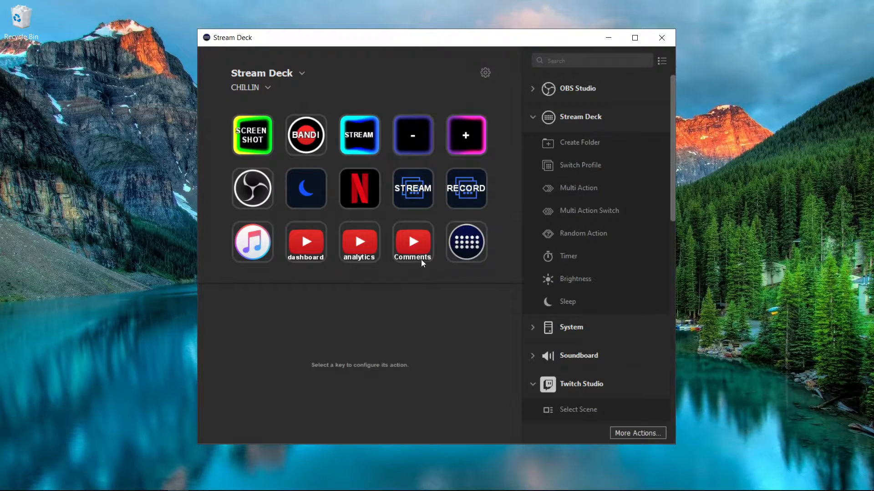
# - Review in Preferences > Profiles that CHILLIN links to Google Chrome and Streaming to OBS Studio, then close it
pyautogui.click(247, 87)
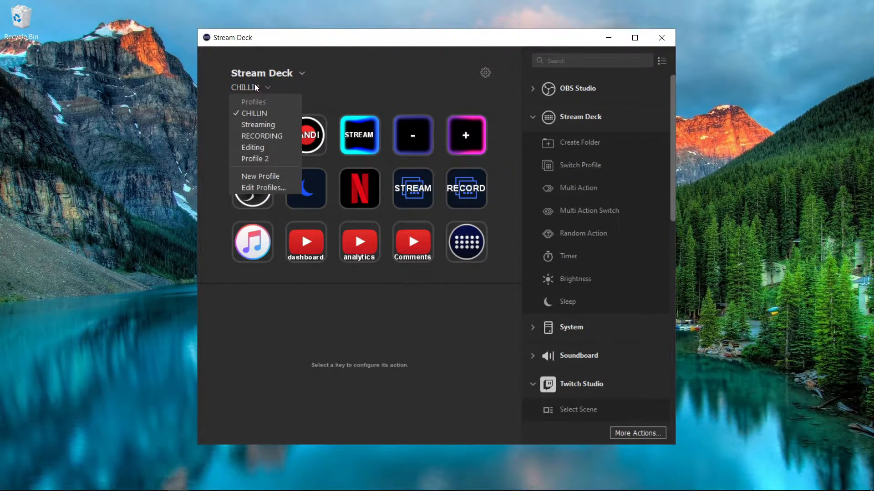
pyautogui.moveTo(266, 162)
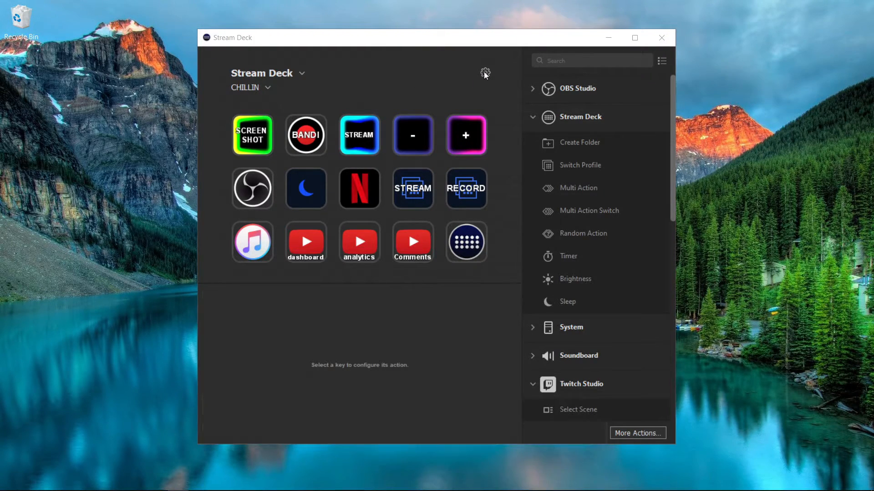
pyautogui.click(485, 73)
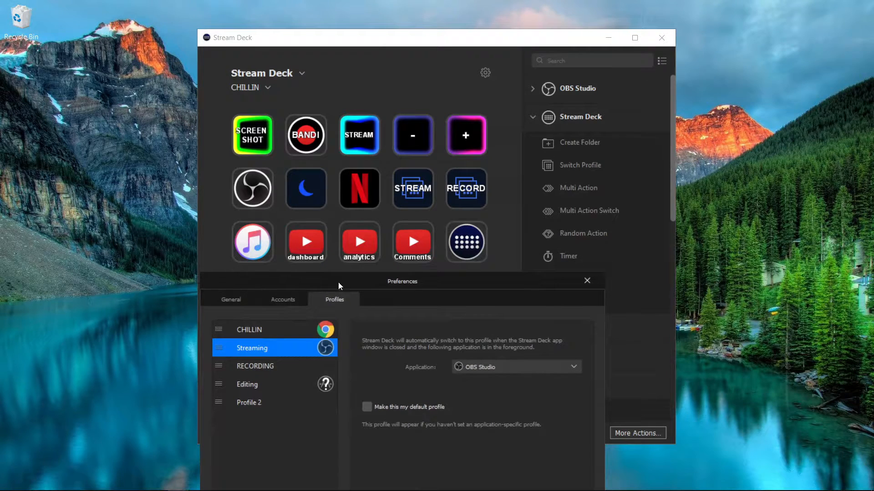
pyautogui.click(250, 330)
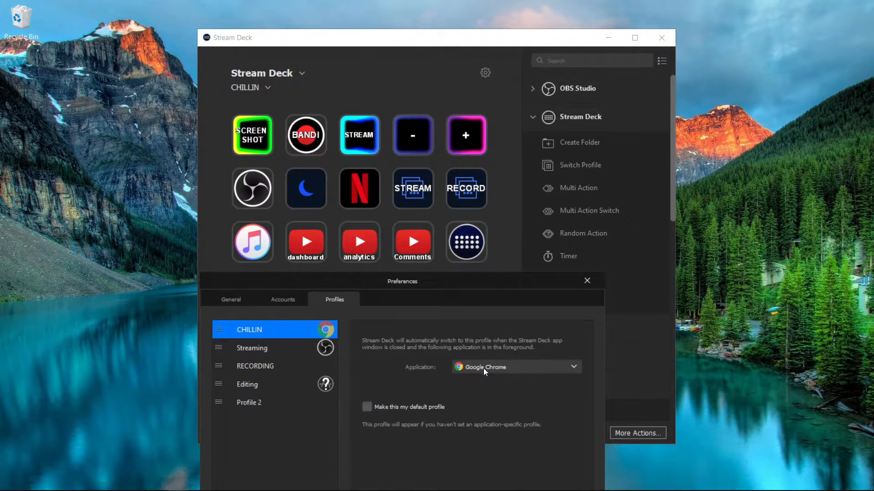
pyautogui.click(251, 347)
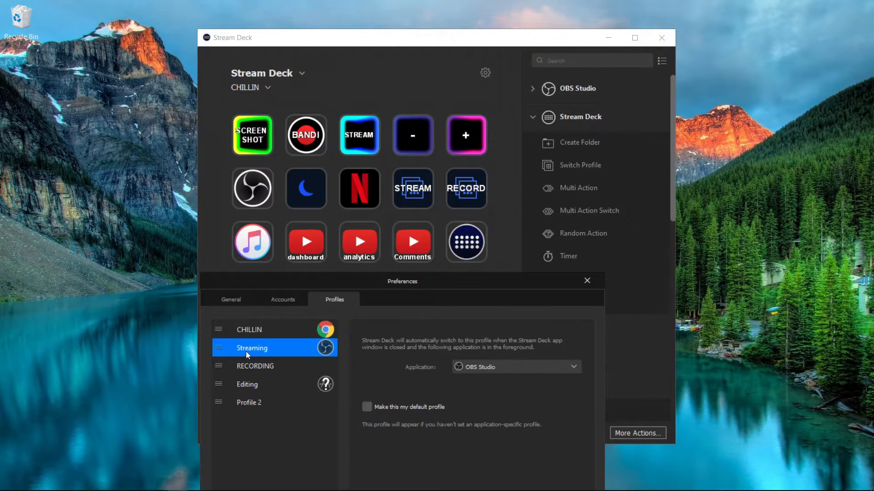
pyautogui.moveTo(374, 356)
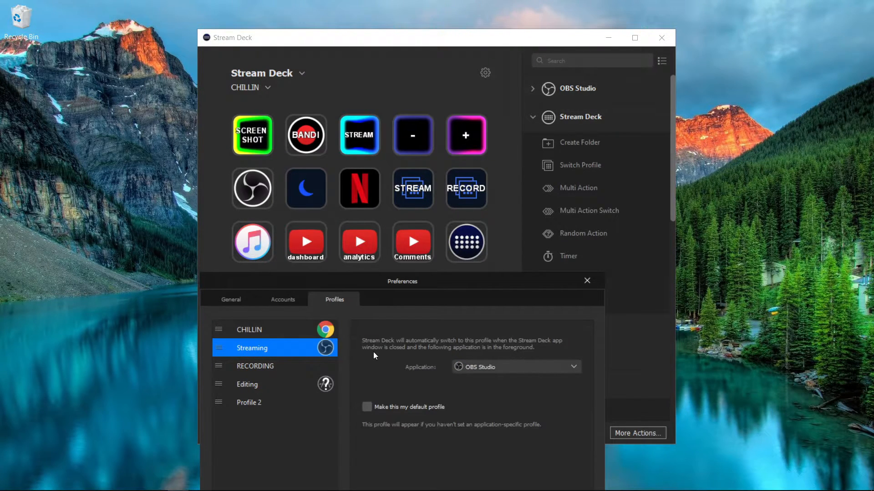
pyautogui.click(249, 330)
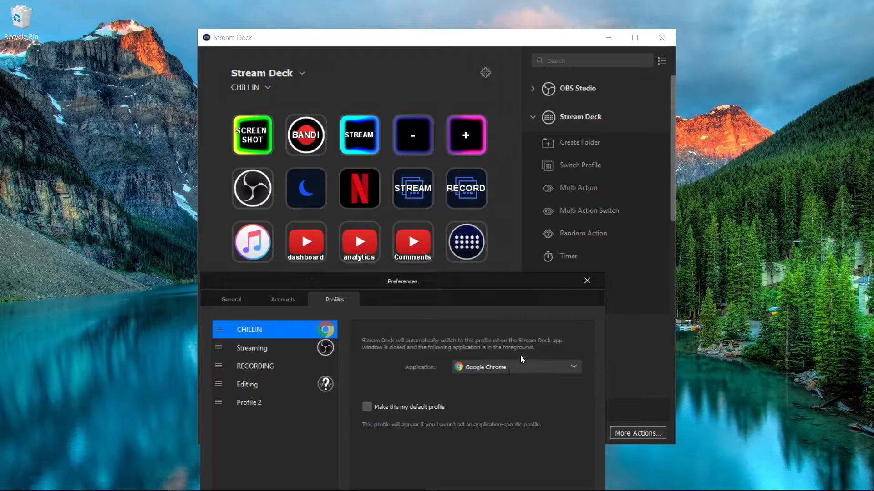
pyautogui.moveTo(528, 359)
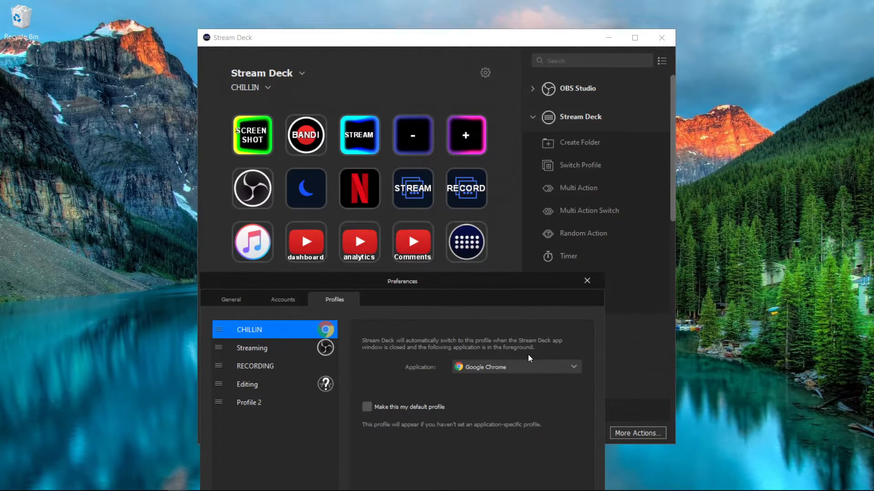
pyautogui.moveTo(520, 334)
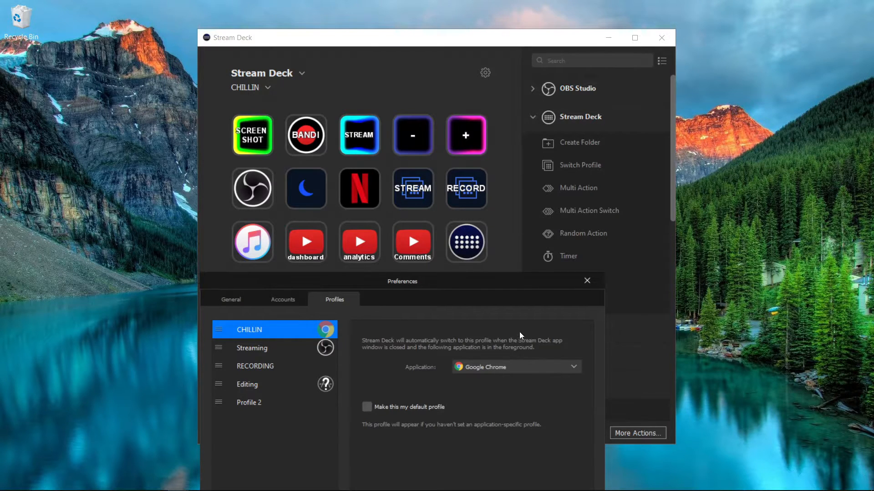
pyautogui.moveTo(373, 356)
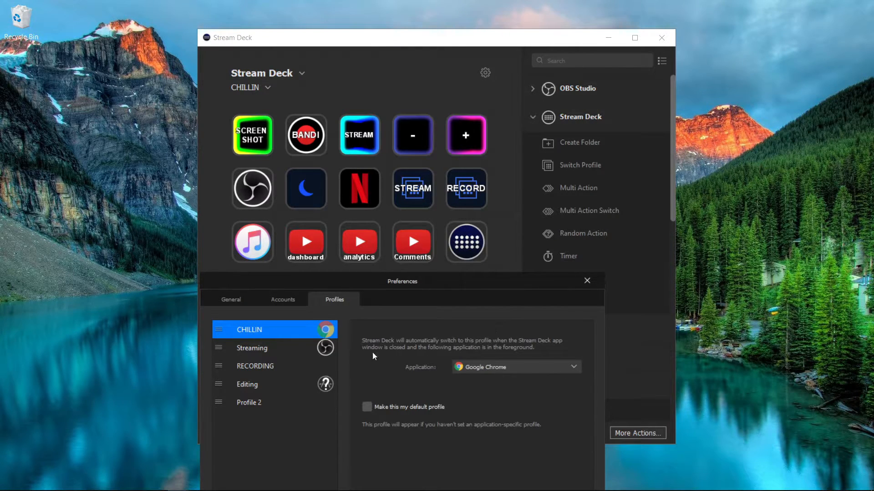
pyautogui.moveTo(263, 194)
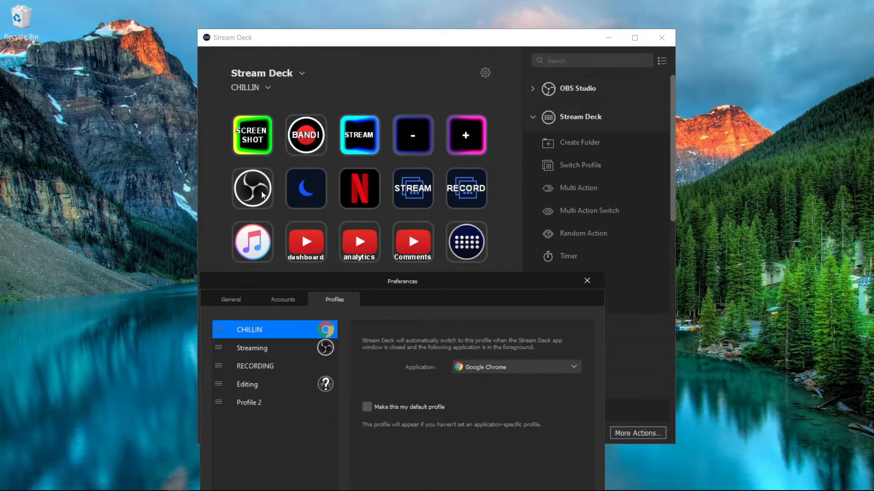
pyautogui.moveTo(378, 254)
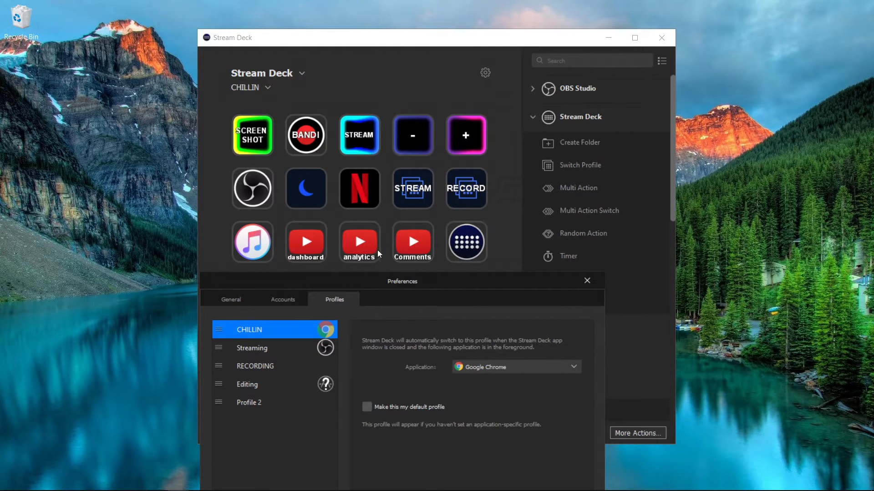
pyautogui.moveTo(321, 197)
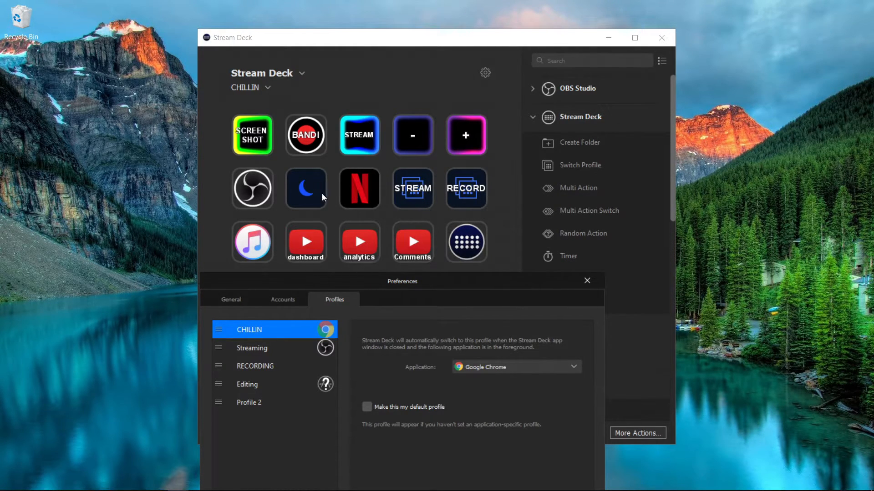
pyautogui.click(587, 280)
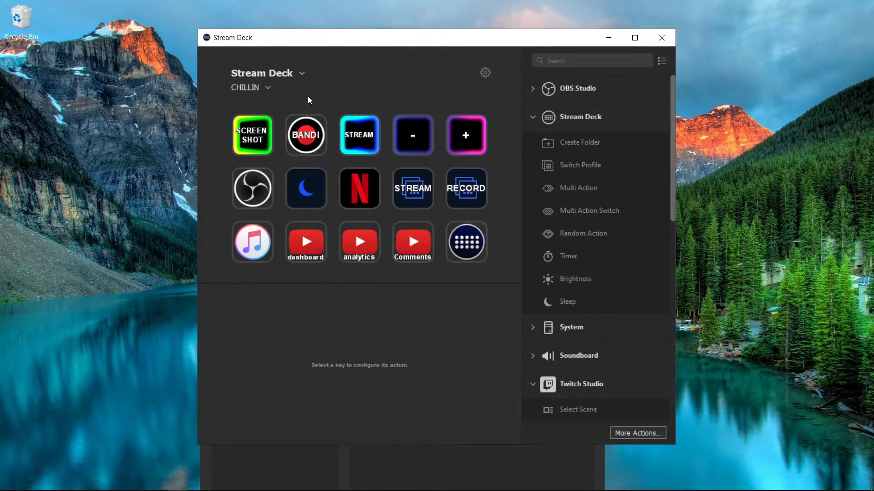
# - Switch to the Streaming profile to view its fifteen keys, then return to CHILLIN
pyautogui.click(267, 88)
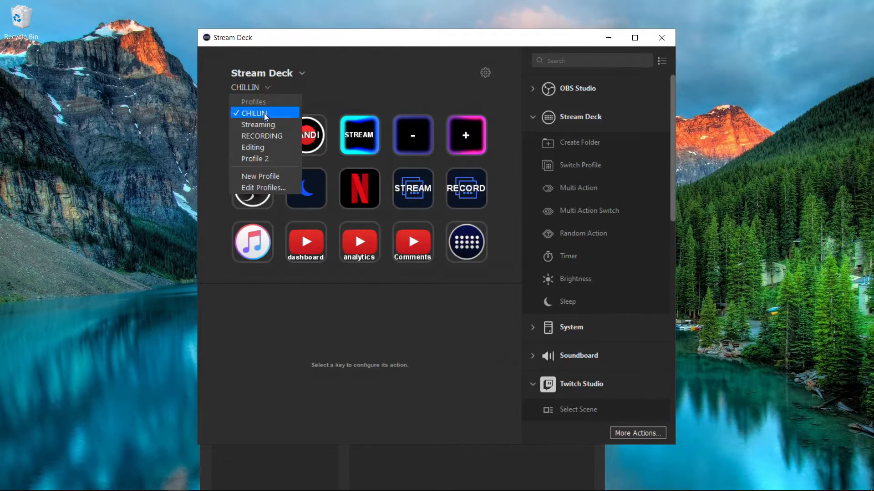
pyautogui.click(258, 125)
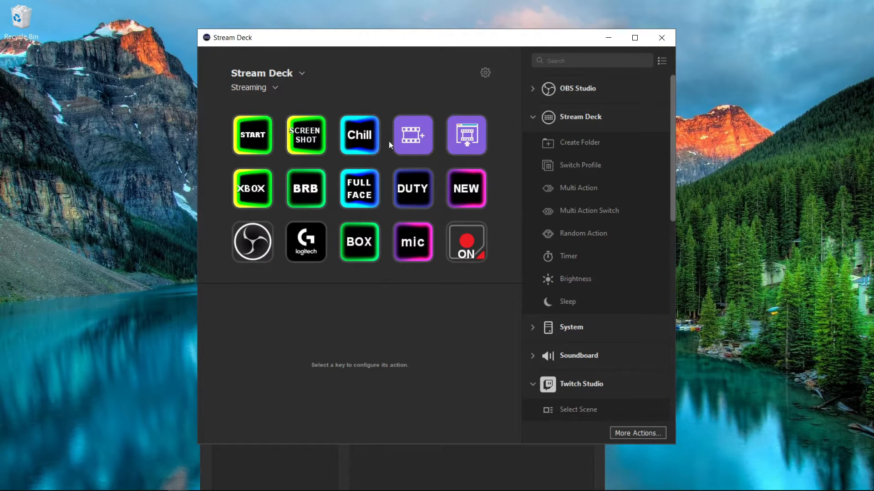
pyautogui.moveTo(398, 208)
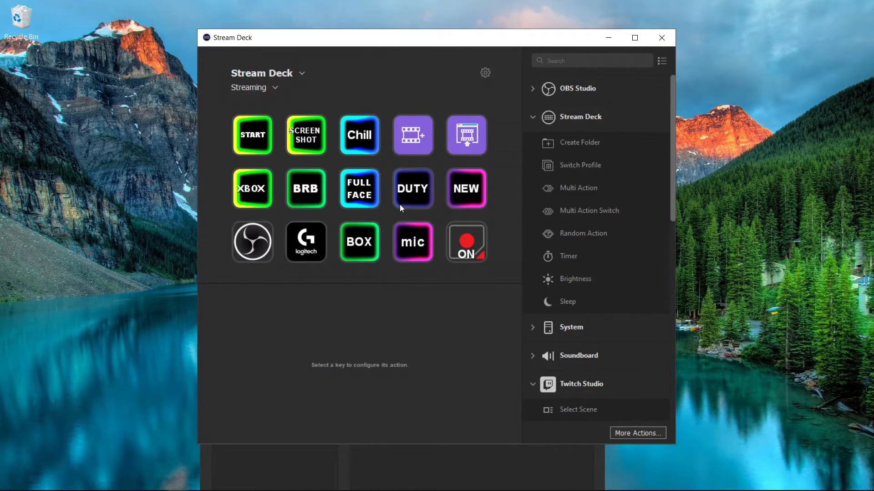
pyautogui.moveTo(346, 202)
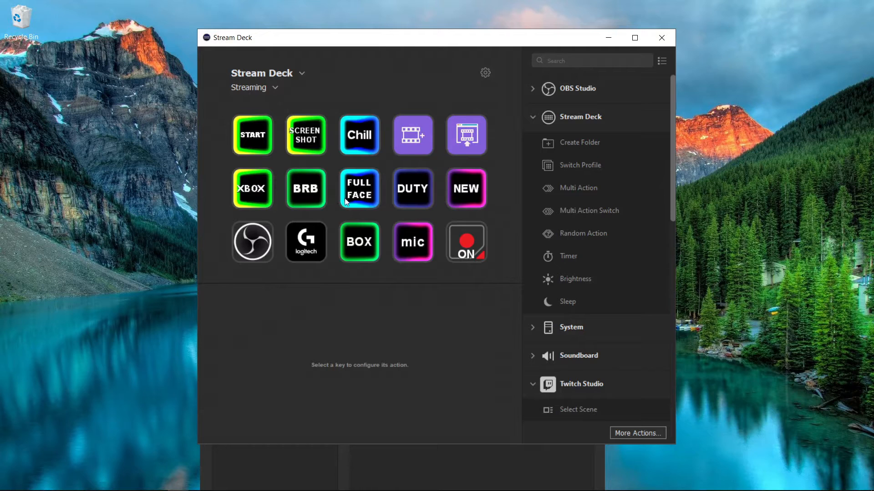
pyautogui.moveTo(306, 242)
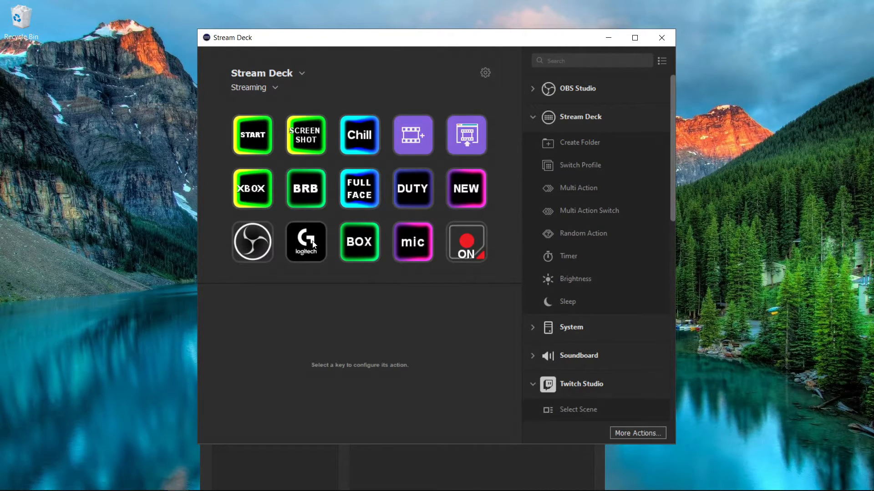
pyautogui.moveTo(363, 100)
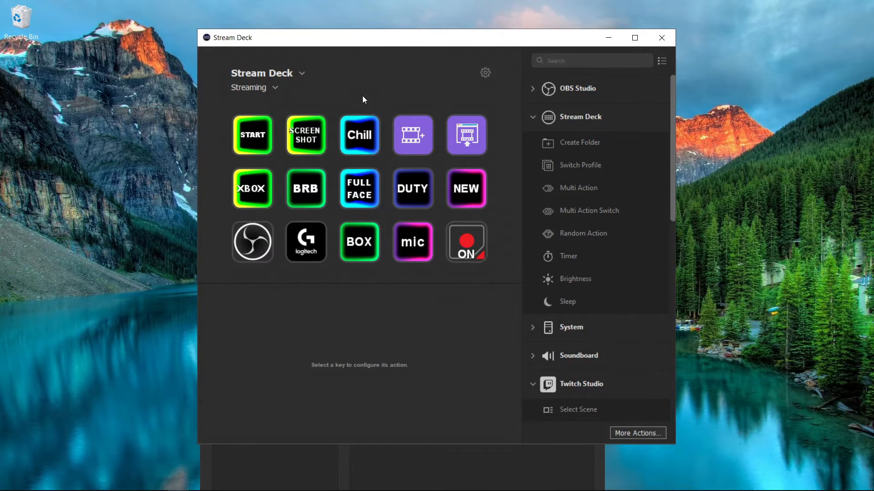
pyautogui.moveTo(267, 97)
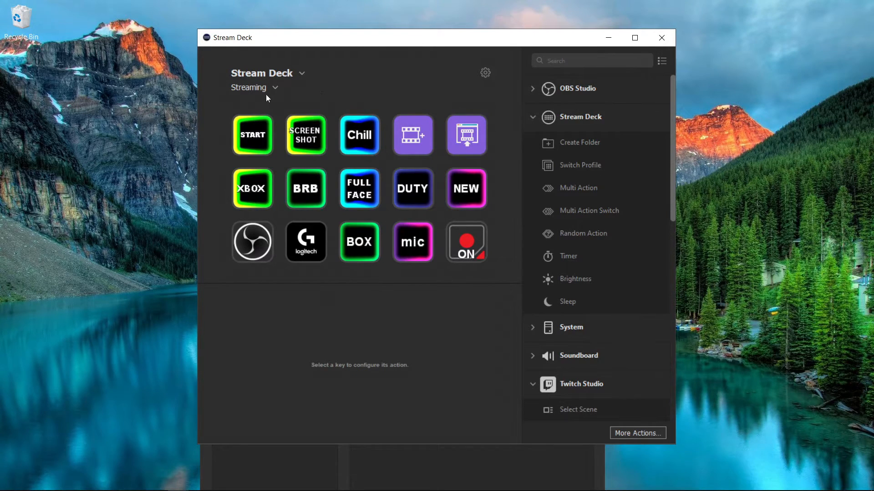
pyautogui.click(254, 88)
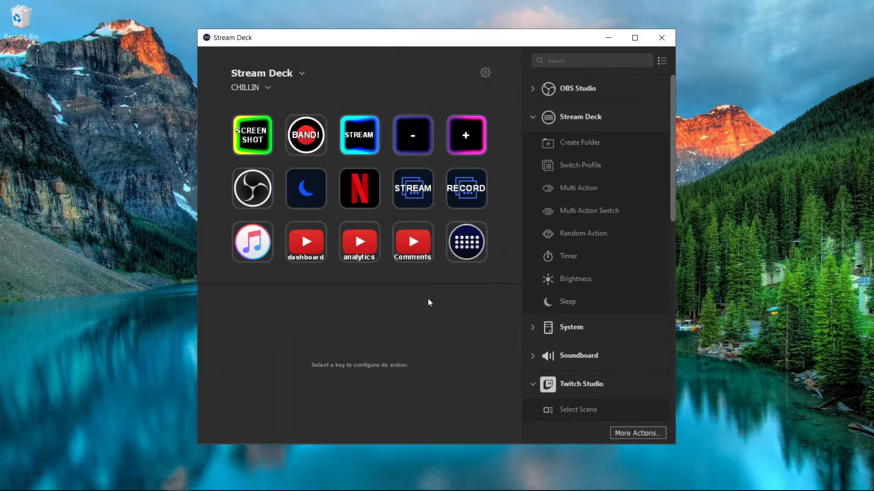